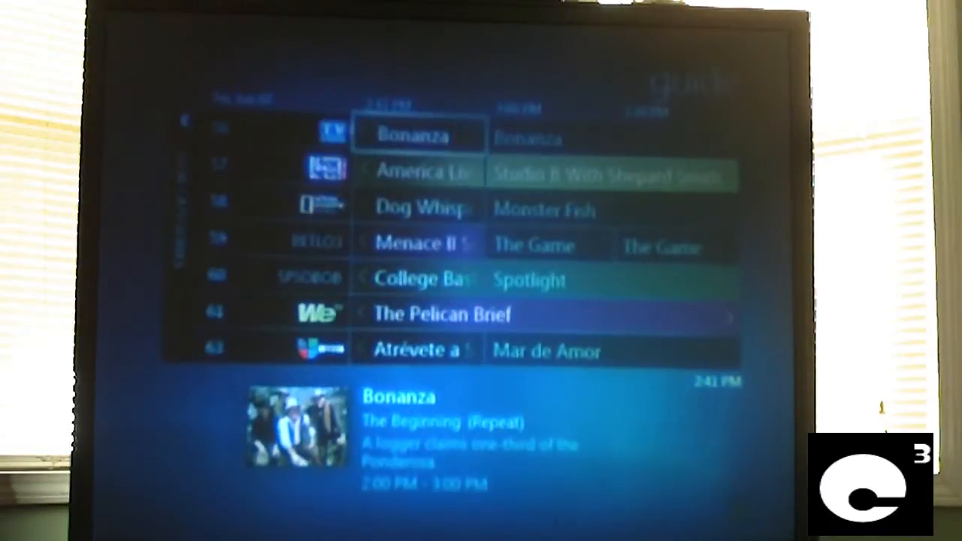
Browse down the guide's channel listings, including the Fox News Channel schedule
{"action": "key", "text": "down"}
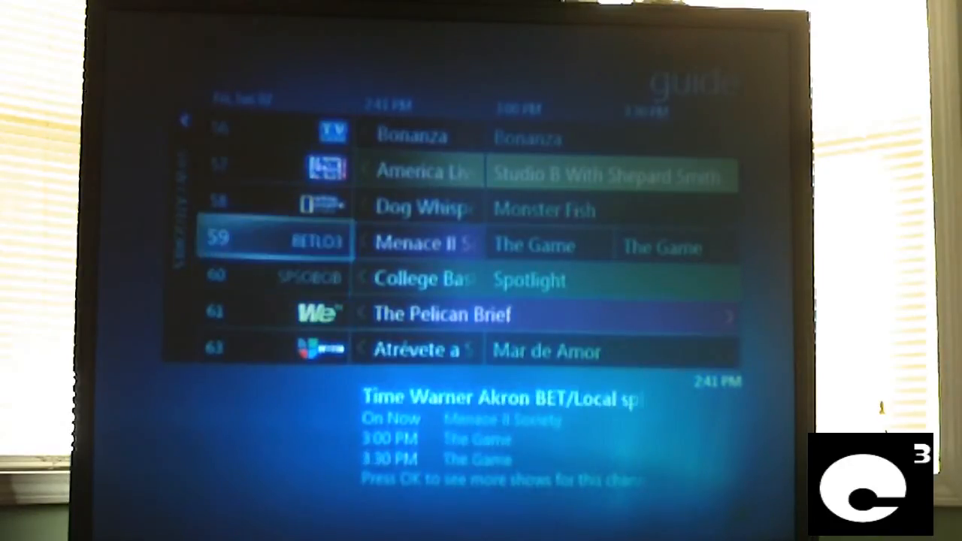
{"action": "key", "text": "Up"}
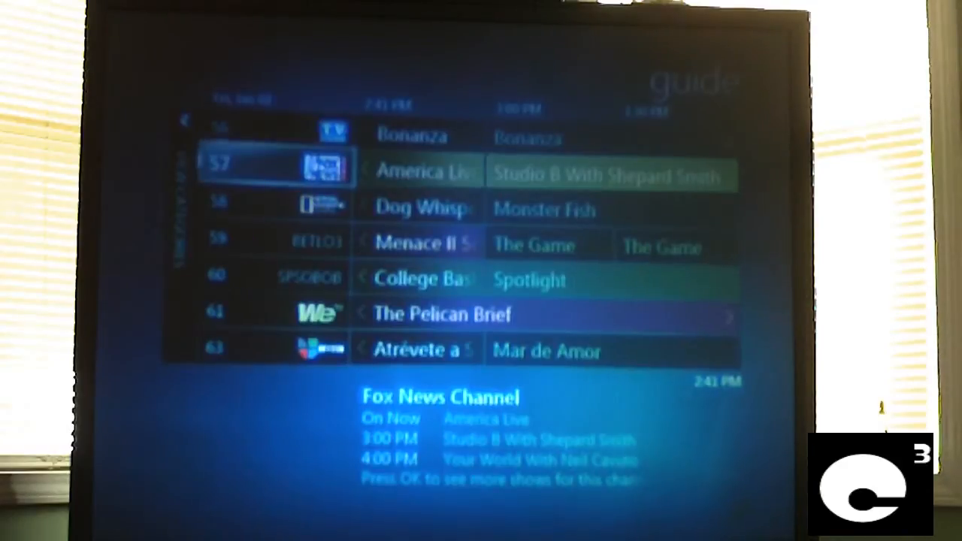
{"action": "scroll", "scroll_direction": "down", "scroll_amount": 3}
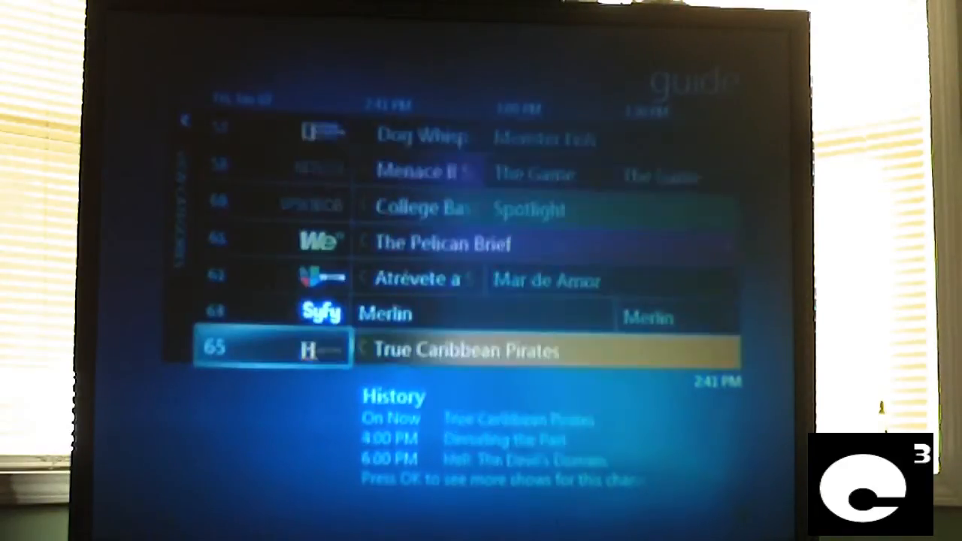
{"action": "scroll", "scroll_direction": "down", "scroll_amount": 3}
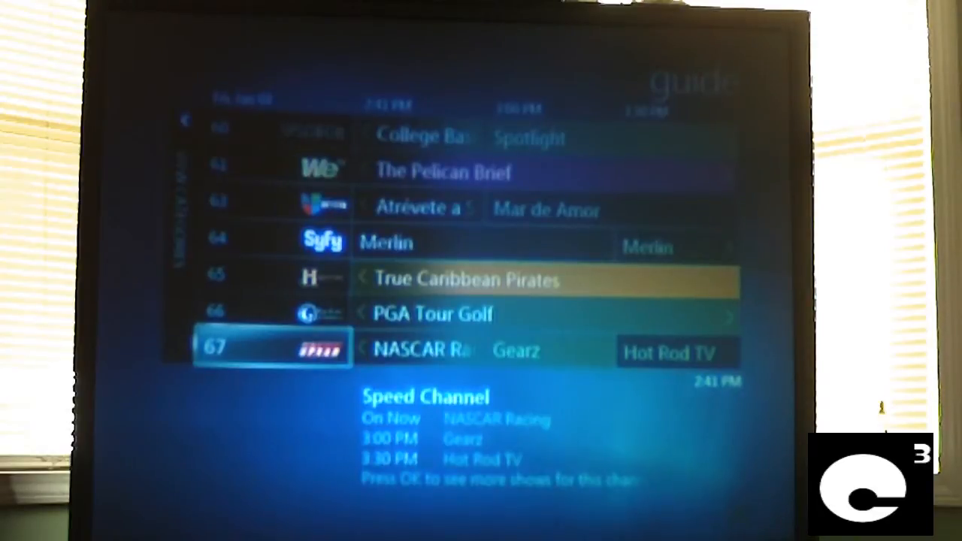
{"action": "scroll", "scroll_direction": "down", "scroll_amount": 3}
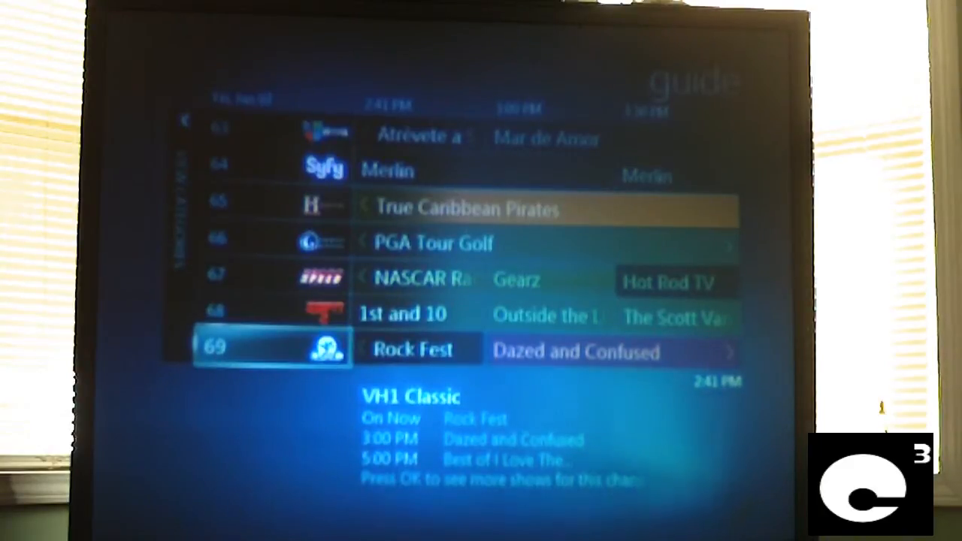
{"action": "scroll", "scroll_direction": "down", "scroll_amount": 3}
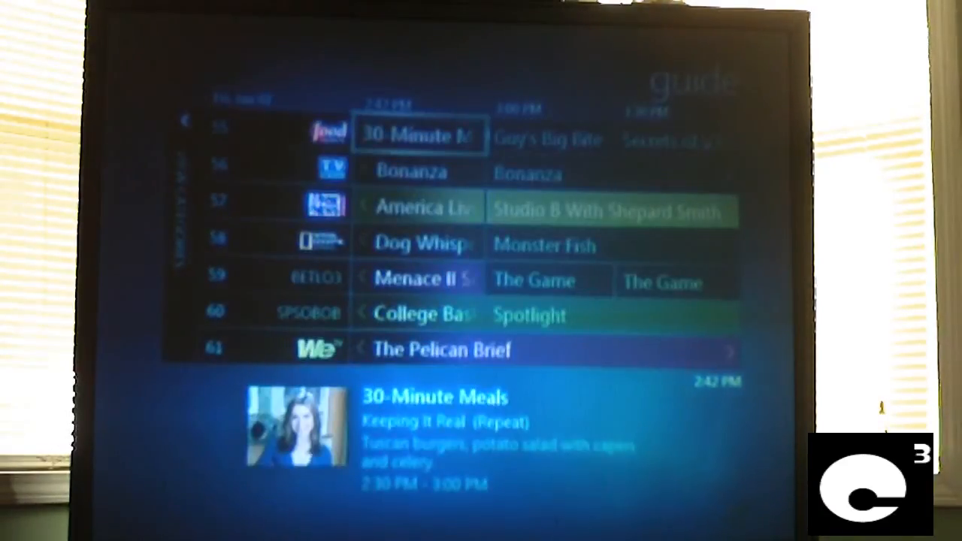
{"action": "scroll", "scroll_direction": "down", "scroll_amount": 3}
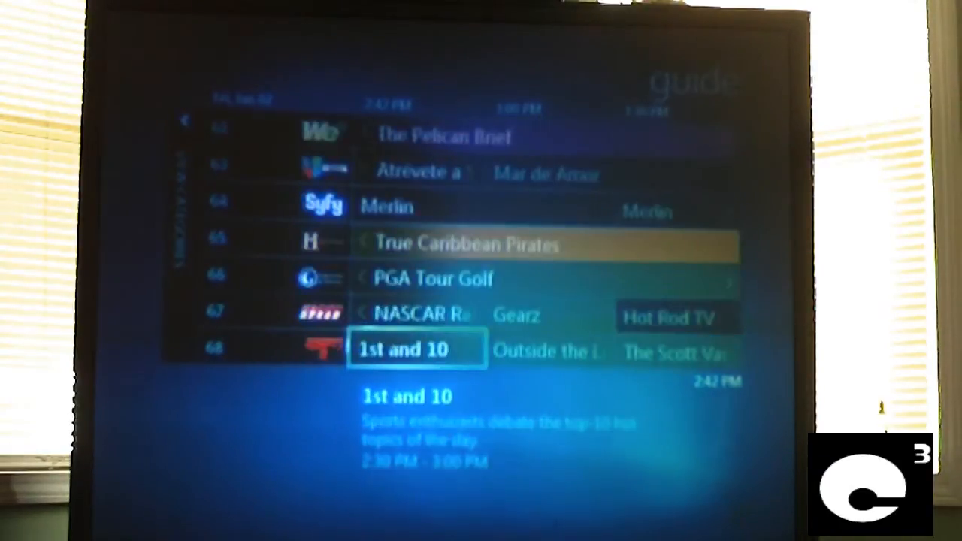
{"action": "scroll", "scroll_direction": "down", "scroll_amount": 3}
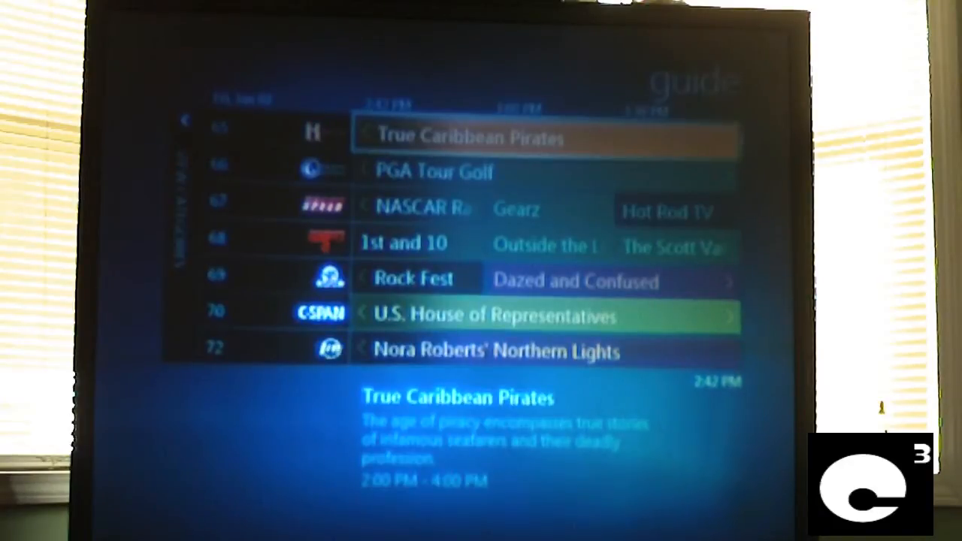
{"action": "key", "text": "down"}
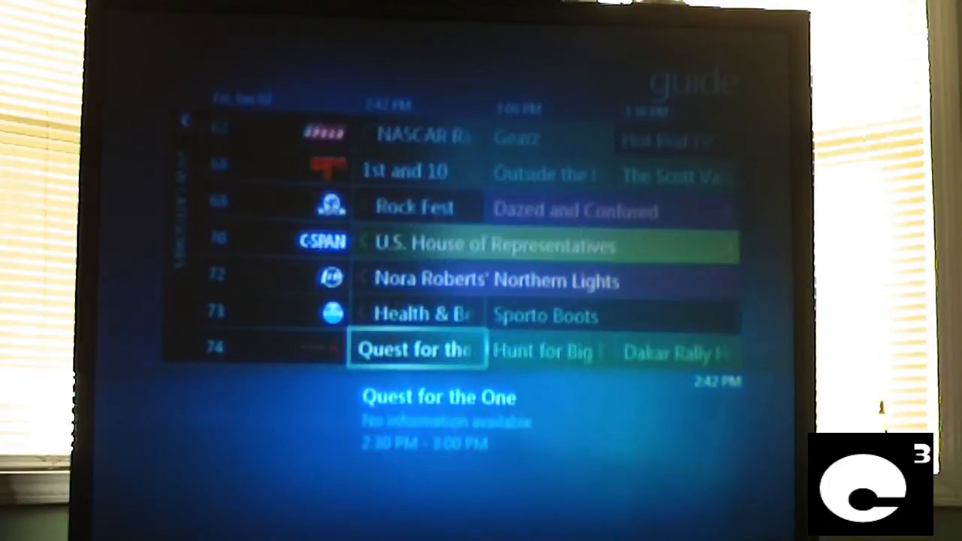
Review Nora Roberts' Northern Lights details and the Leased Access and WAXN schedules
{"action": "key", "text": "Up"}
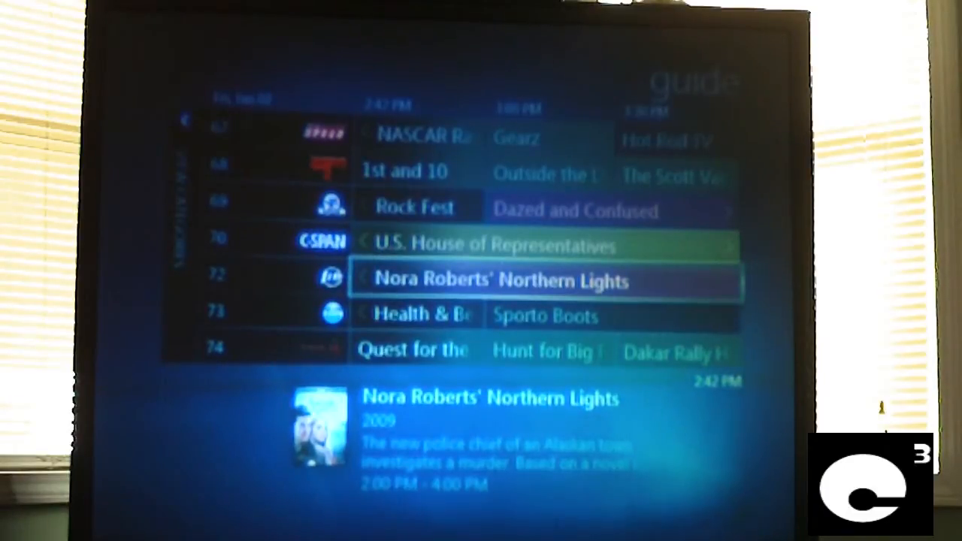
{"action": "scroll", "scroll_direction": "down", "scroll_amount": 3}
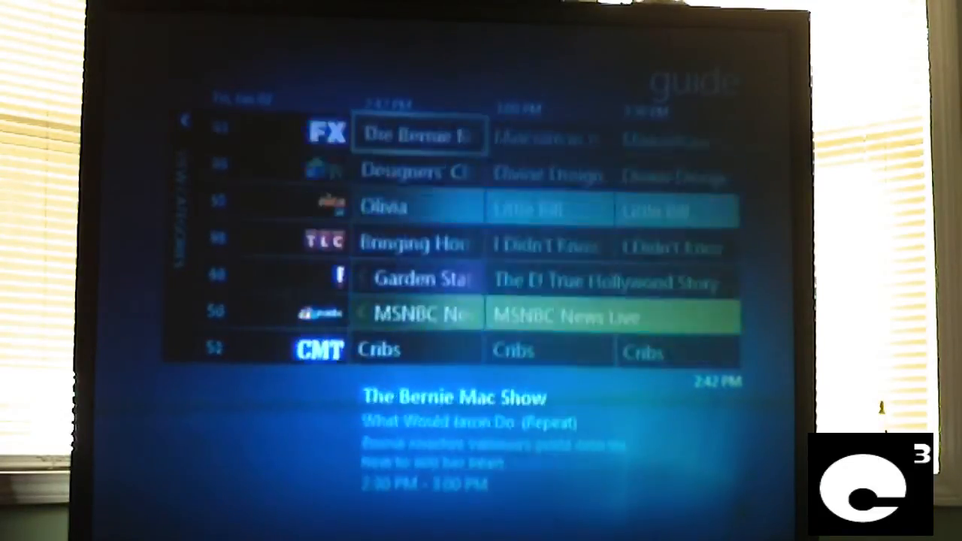
{"action": "scroll", "scroll_direction": "down", "scroll_amount": 3}
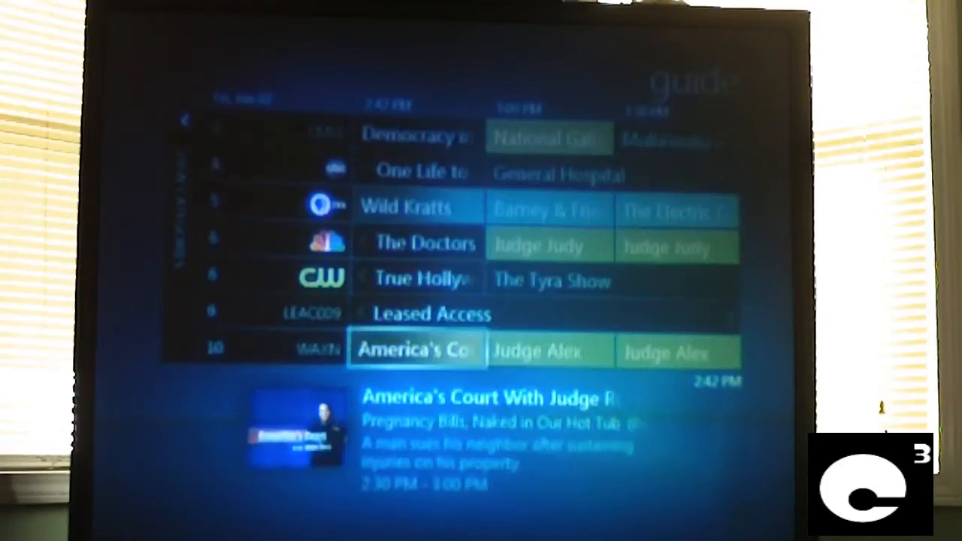
{"action": "scroll", "scroll_direction": "down", "scroll_amount": 3}
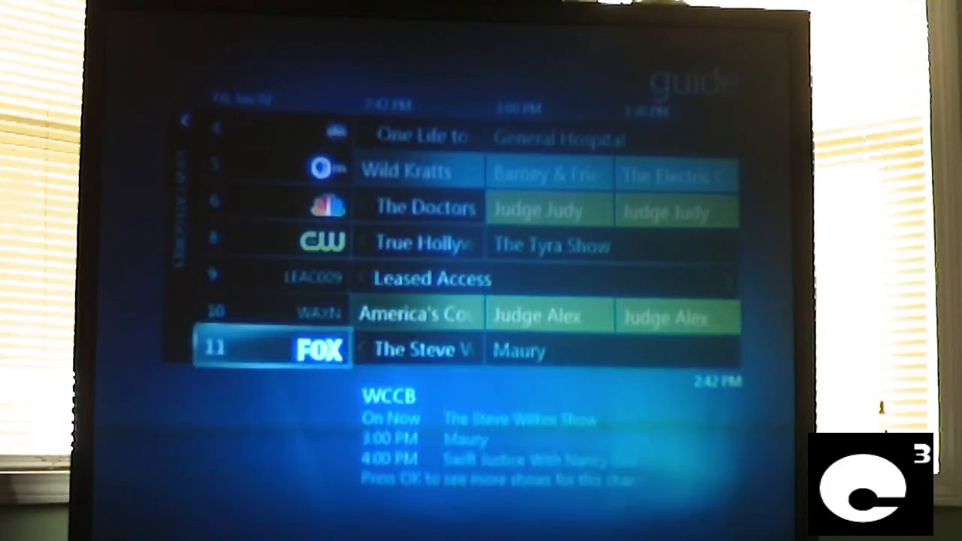
{"action": "key", "text": "Up"}
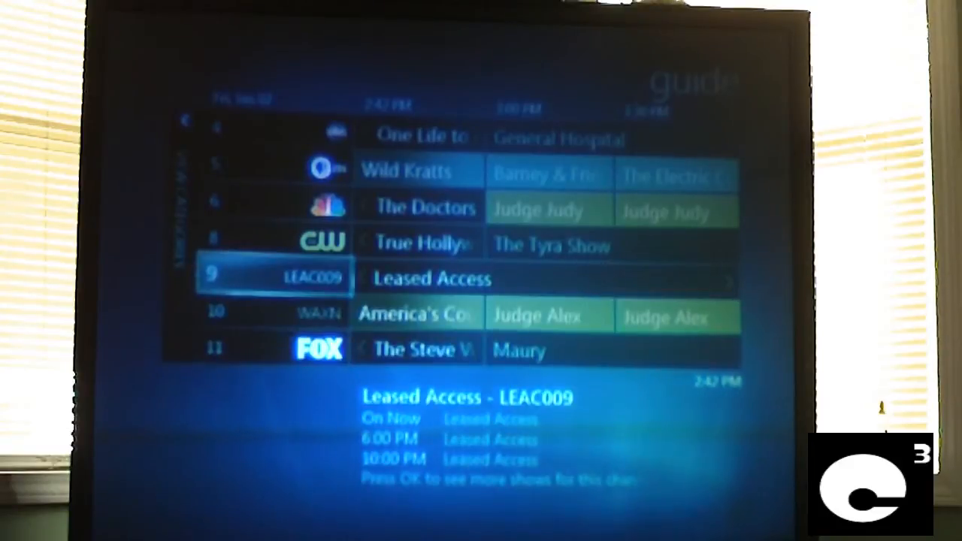
{"action": "key", "text": "down"}
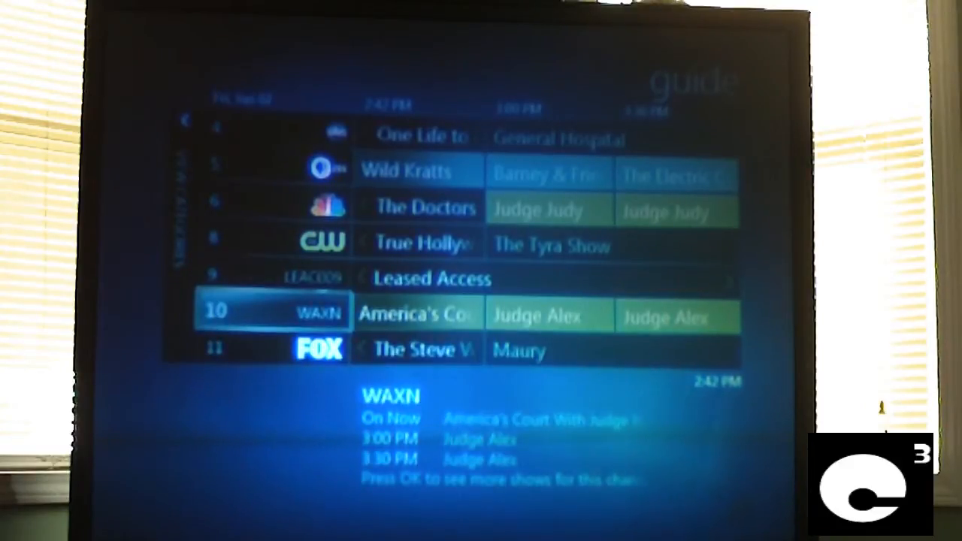
{"action": "key", "text": "Up"}
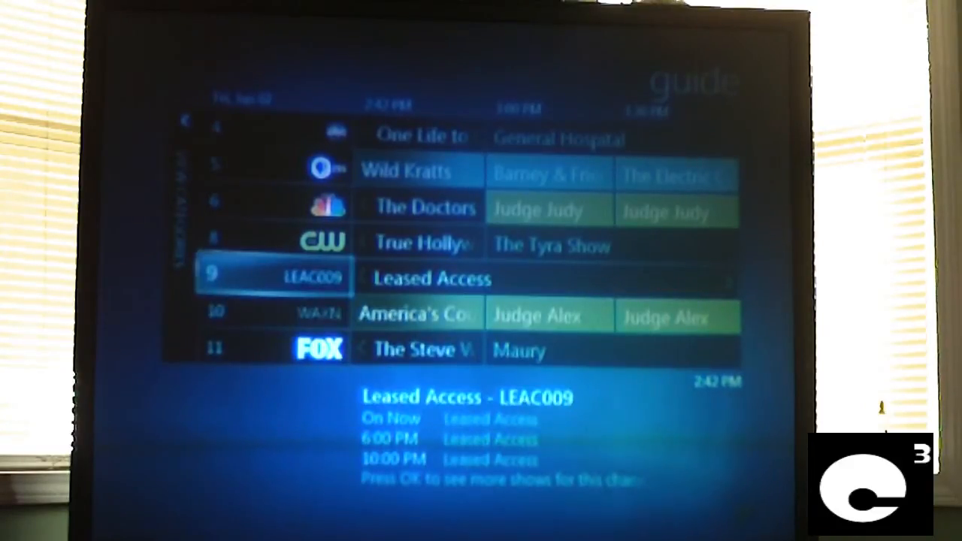
Browse the Internet TV categories, channel 3, WBTV and The Inspiration Network listings
{"action": "key", "text": "up"}
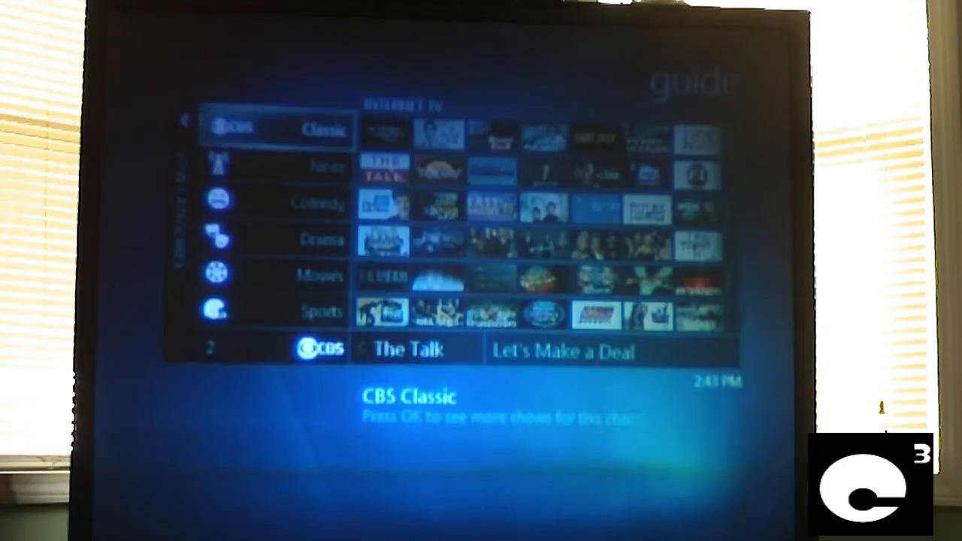
{"action": "key", "text": "down"}
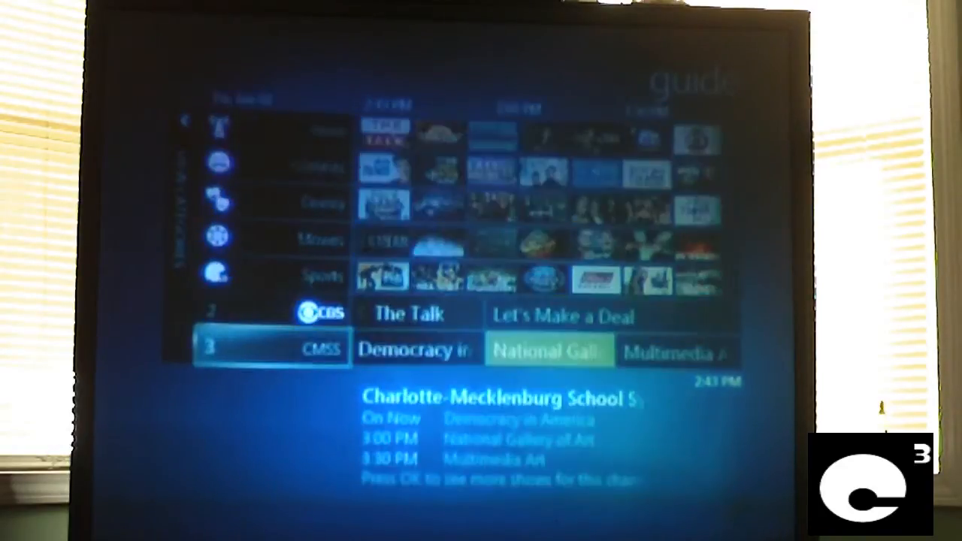
{"action": "key", "text": "Up"}
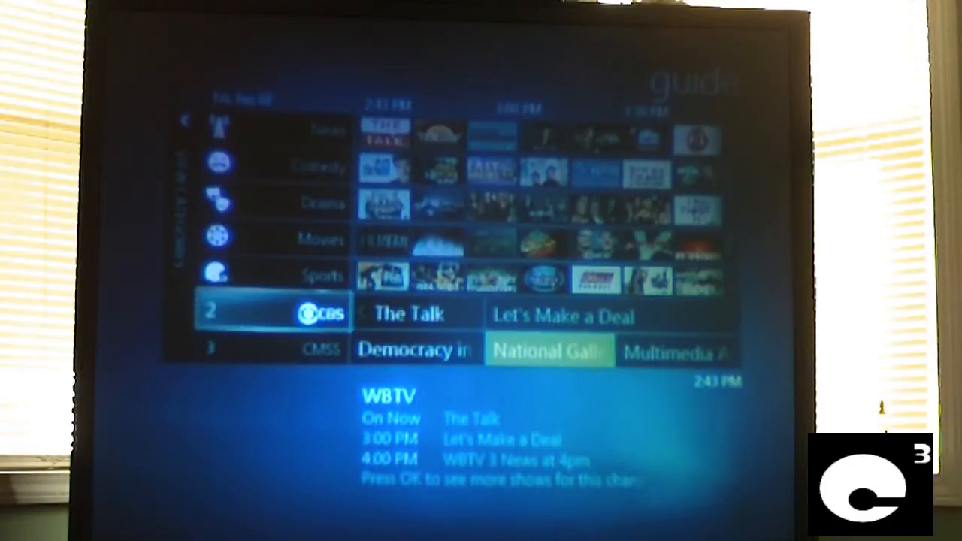
{"action": "key", "text": "Up"}
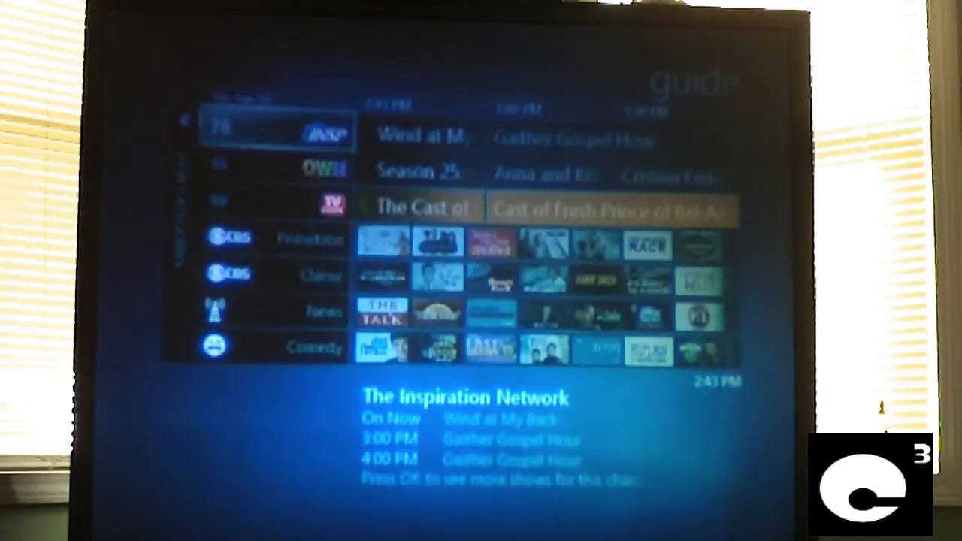
{"action": "scroll", "scroll_direction": "down", "scroll_amount": 3}
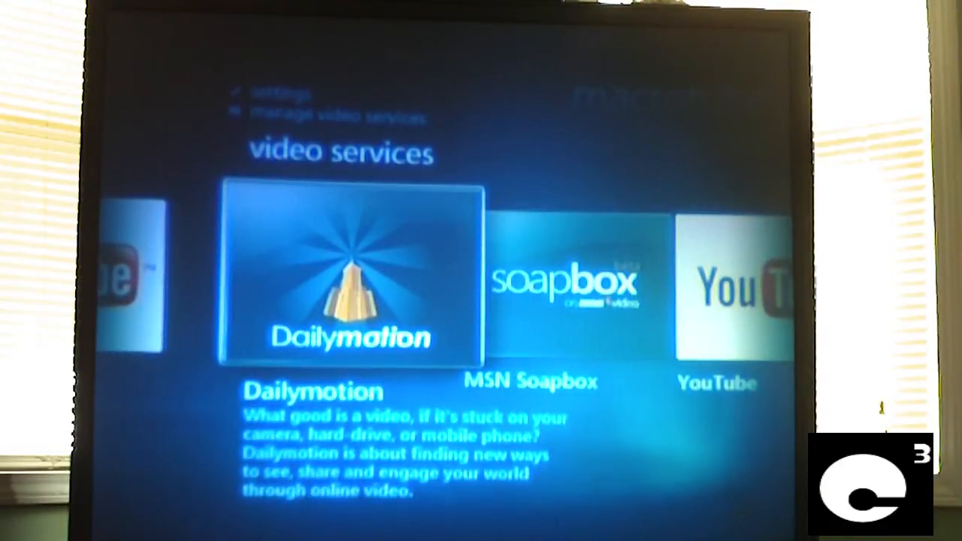
Check YouTube in MacroTube's manage video services beside Dailymotion and MSN Soapbox, returning to the list
{"action": "key", "text": "right"}
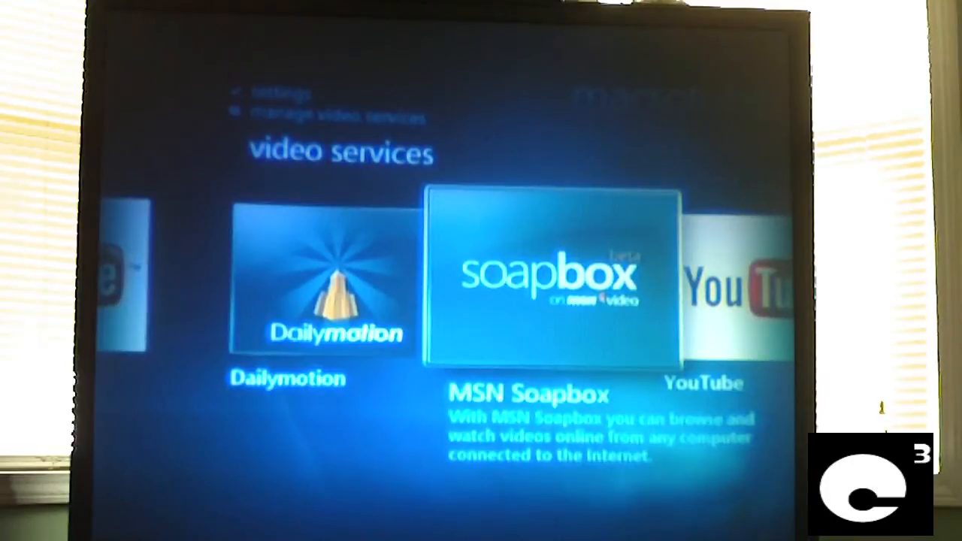
{"action": "key", "text": "Left"}
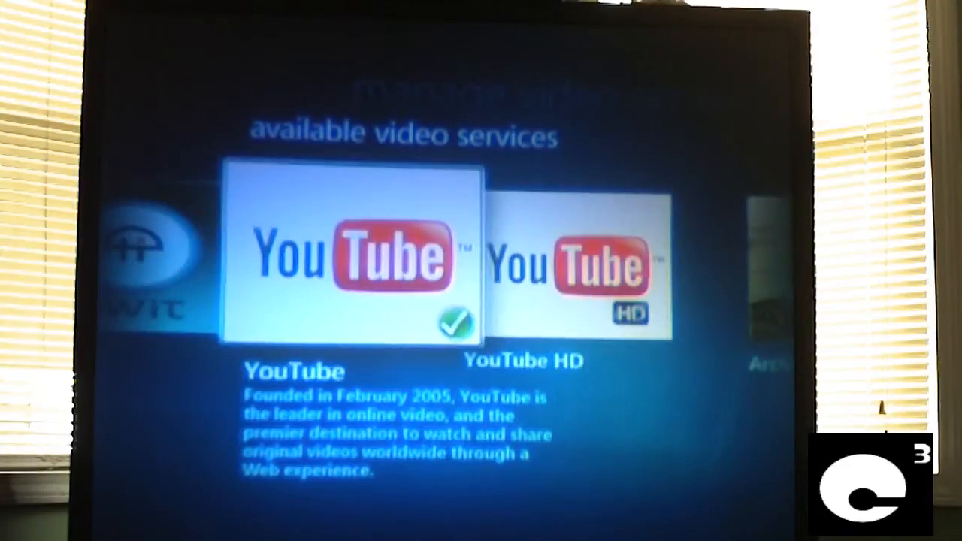
{"action": "key", "text": "right"}
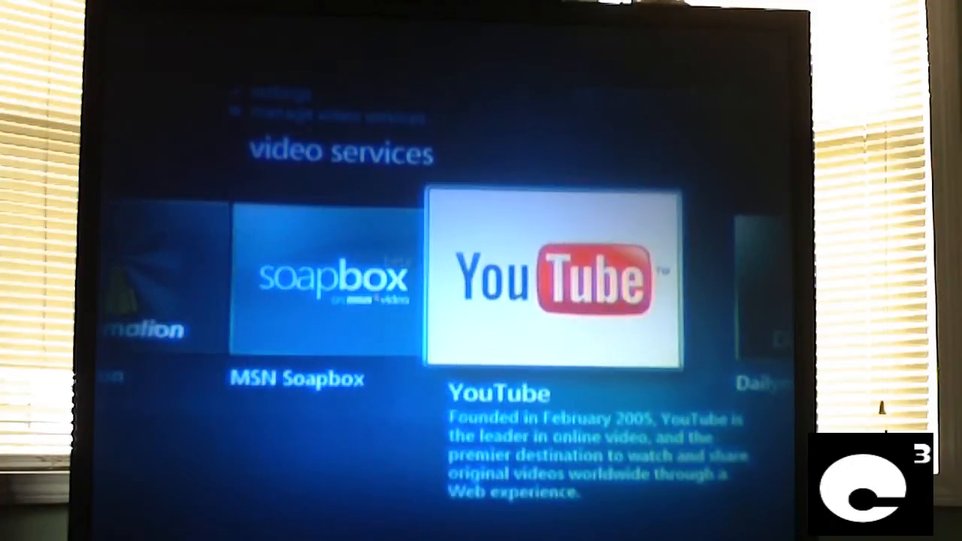
Select the YouTube tile to reach its search screen with cubecomputerchannel and magicjack
{"action": "left_click", "coordinate": [554, 278]}
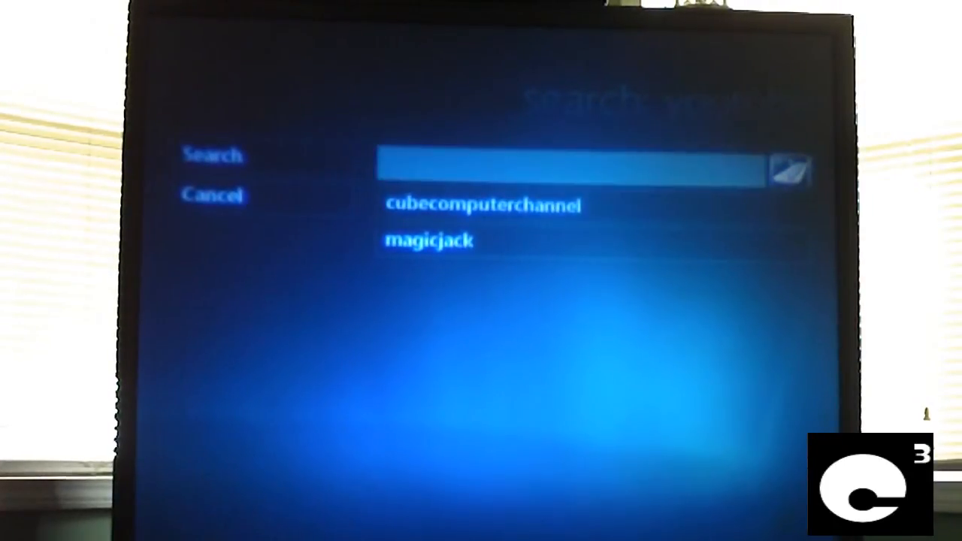
{"action": "left_click", "coordinate": [563, 167]}
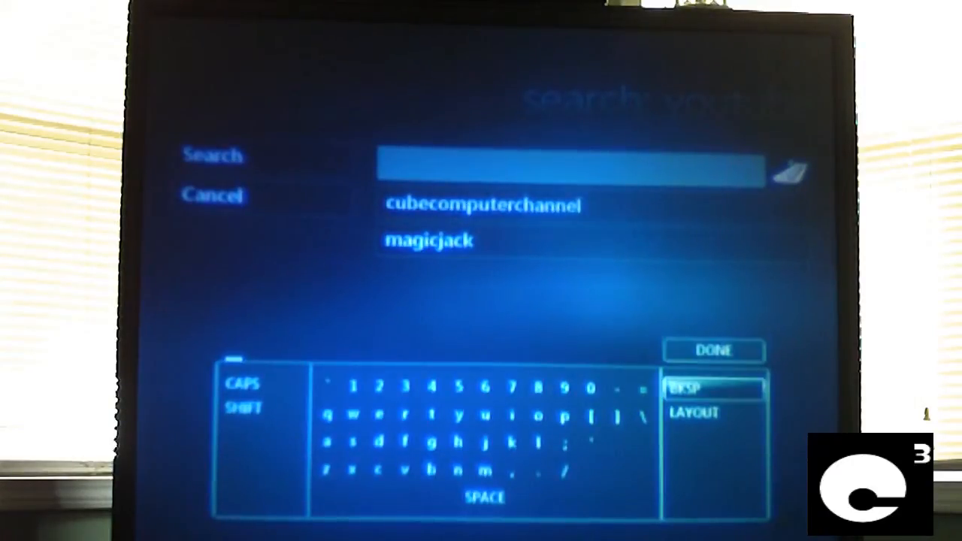
{"action": "left_click", "coordinate": [538, 415]}
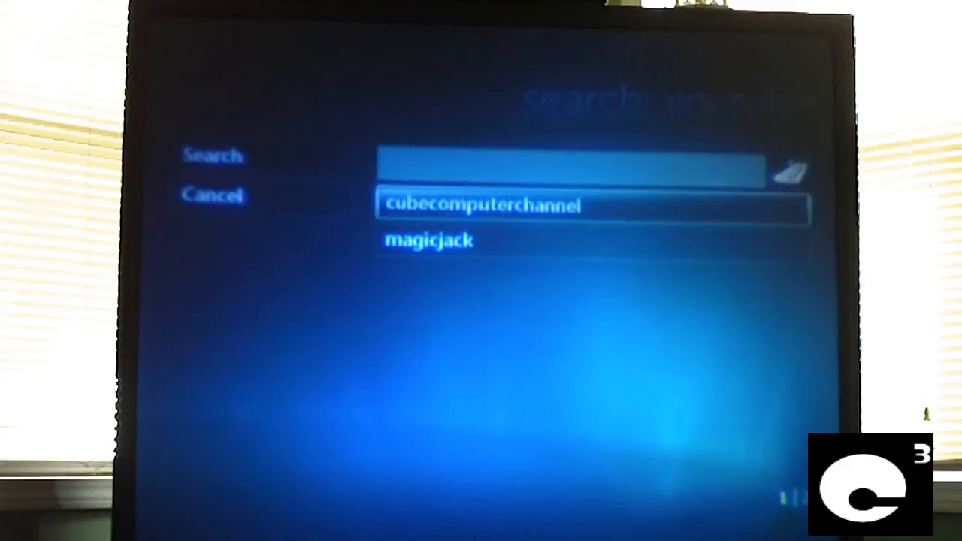
{"action": "left_click", "coordinate": [484, 206]}
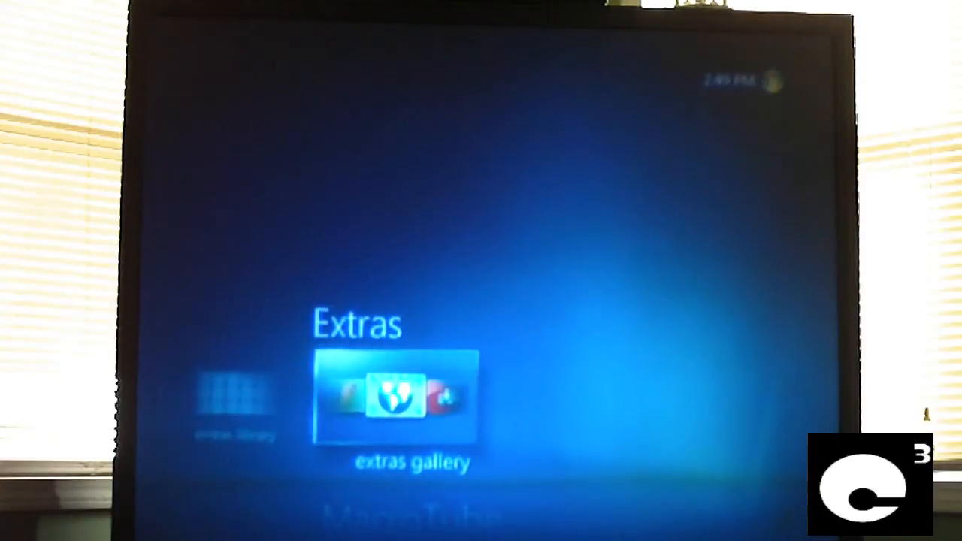
Move down the start menu to the Tasks row with settings highlighted
{"action": "left_click", "coordinate": [393, 398]}
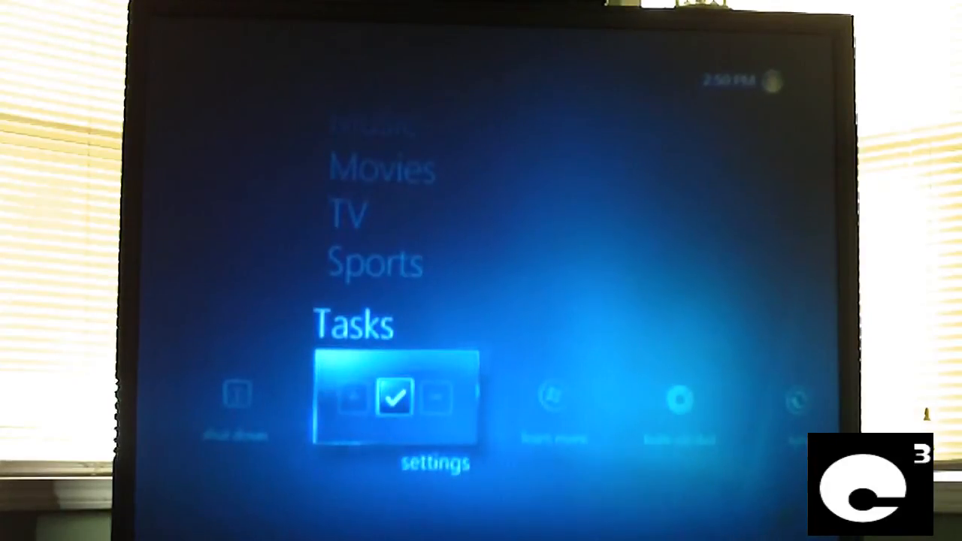
In settings > Media Libraries choose Music as the library to set up and continue
{"action": "left_click", "coordinate": [394, 398]}
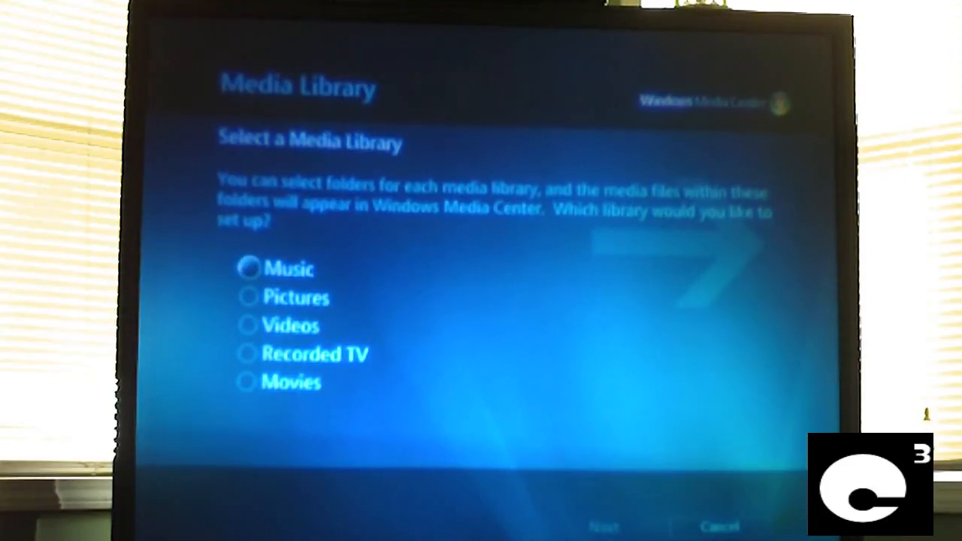
{"action": "left_click", "coordinate": [250, 297]}
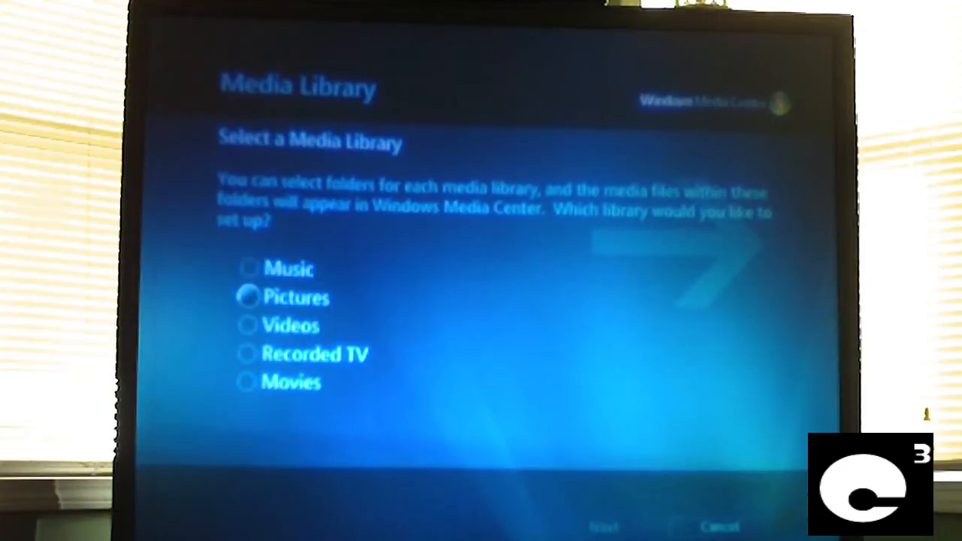
{"action": "left_click", "coordinate": [248, 381]}
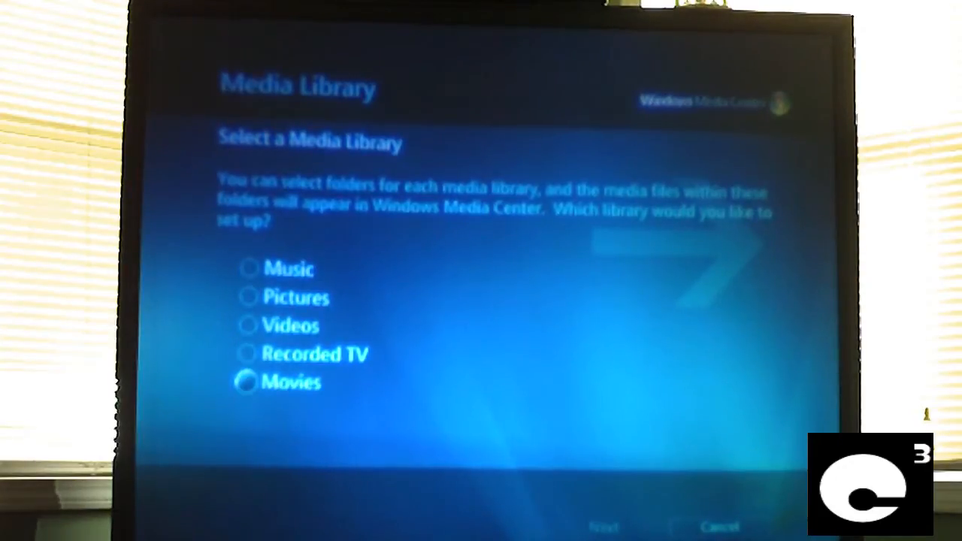
{"action": "left_click", "coordinate": [250, 268]}
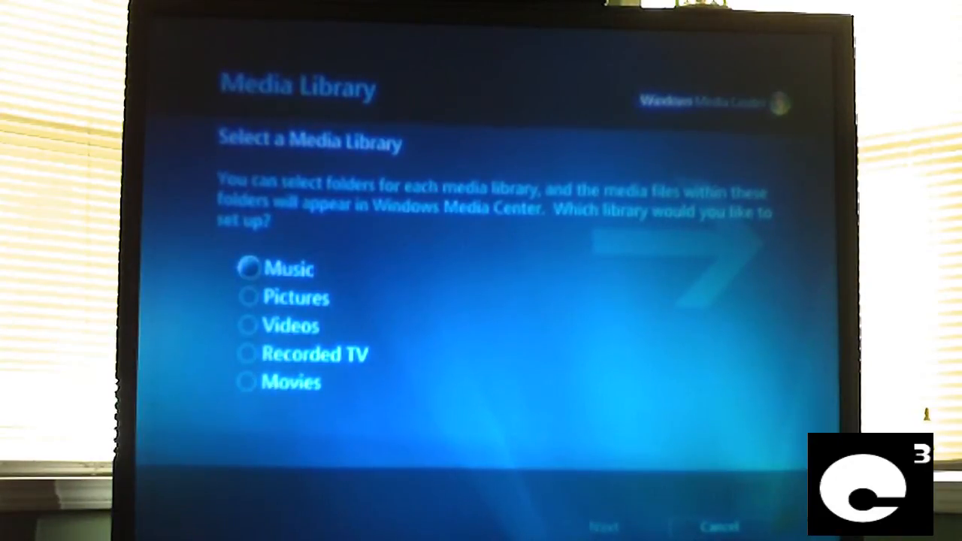
{"action": "left_click", "coordinate": [248, 268]}
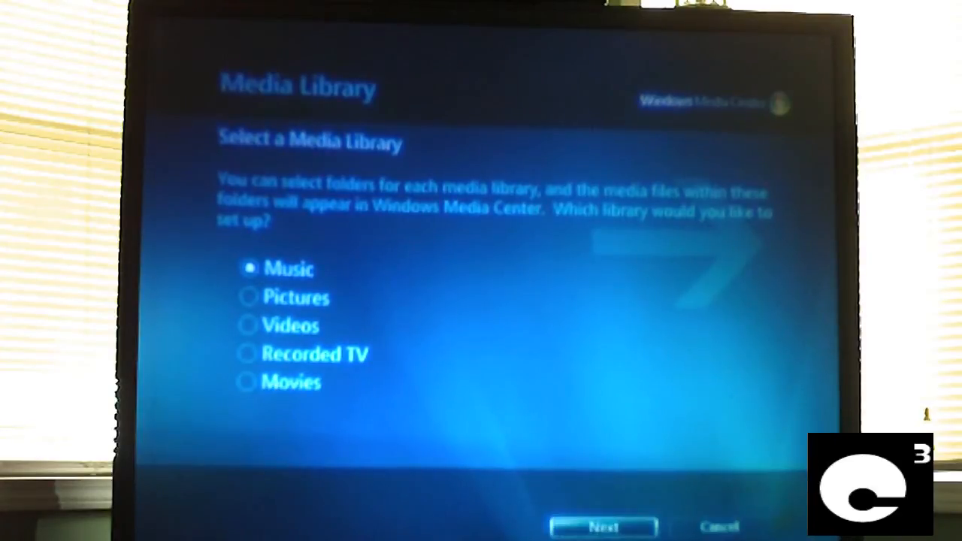
{"action": "left_click", "coordinate": [604, 526]}
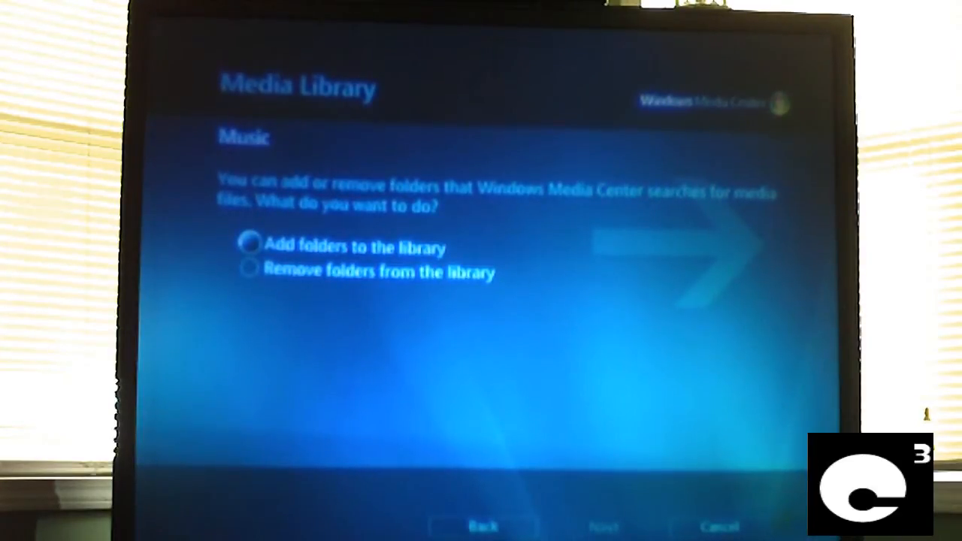
Choose to add Music folders located on another computer and proceed to folder selection
{"action": "left_click", "coordinate": [604, 526]}
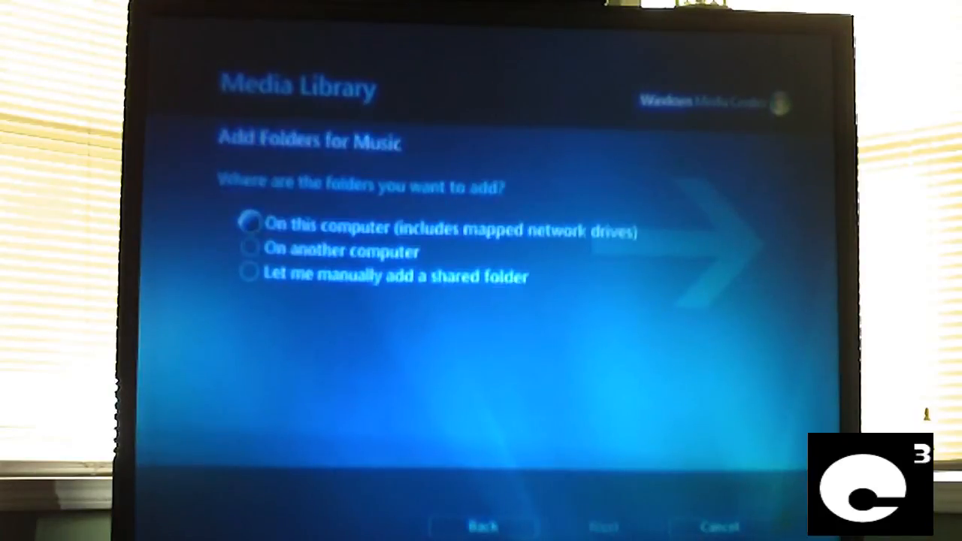
{"action": "left_click", "coordinate": [250, 250]}
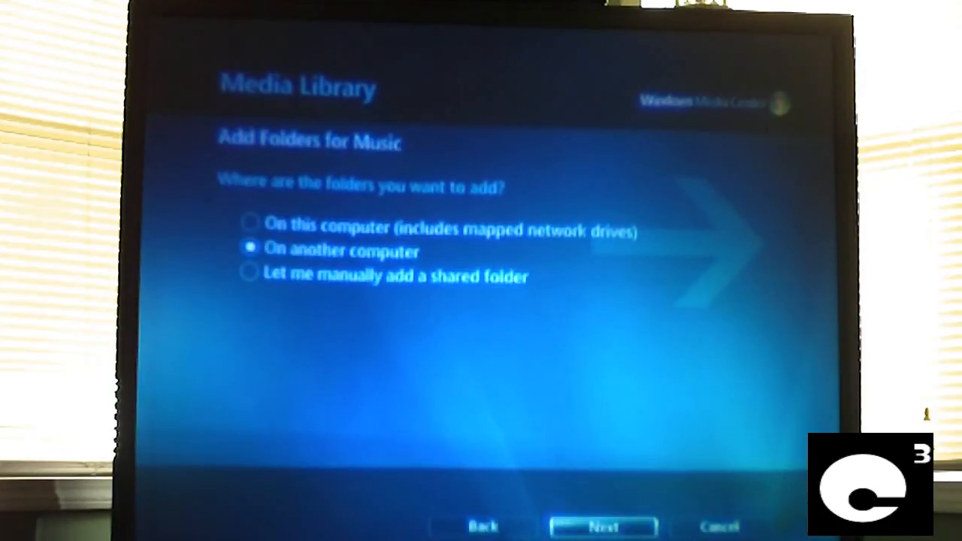
{"action": "left_click", "coordinate": [602, 526]}
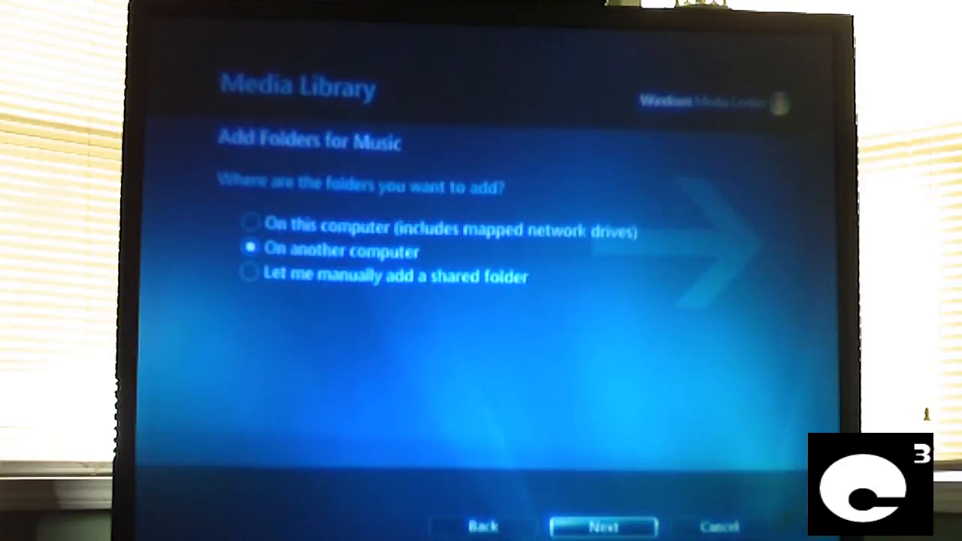
{"action": "left_click", "coordinate": [603, 525]}
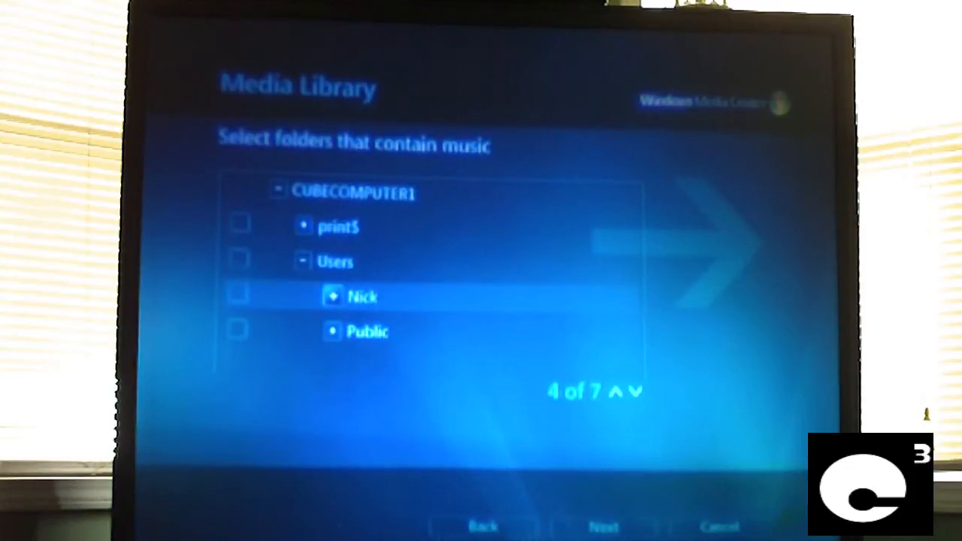
Expand Users > Nick > My Music and tick My Music with its sub-folders
{"action": "left_click", "coordinate": [332, 294]}
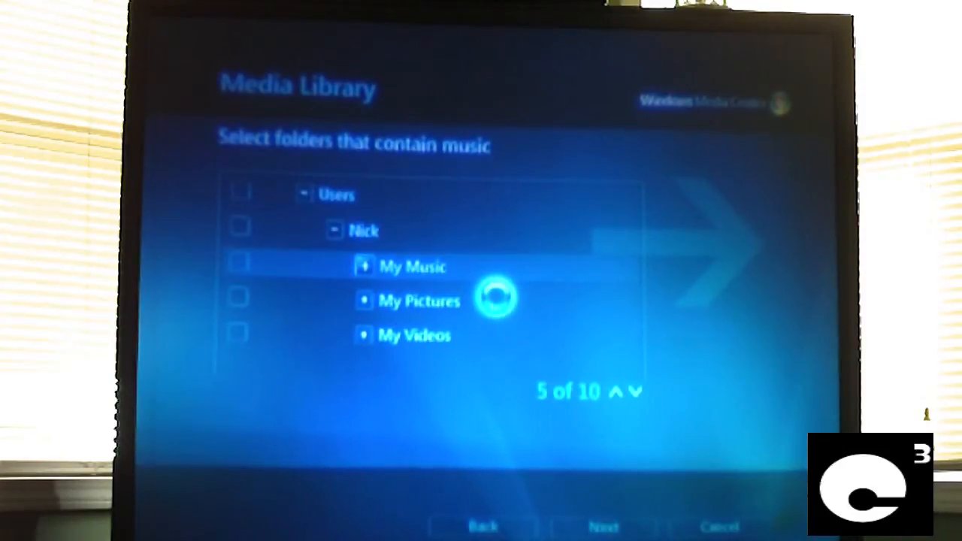
{"action": "left_click", "coordinate": [364, 266]}
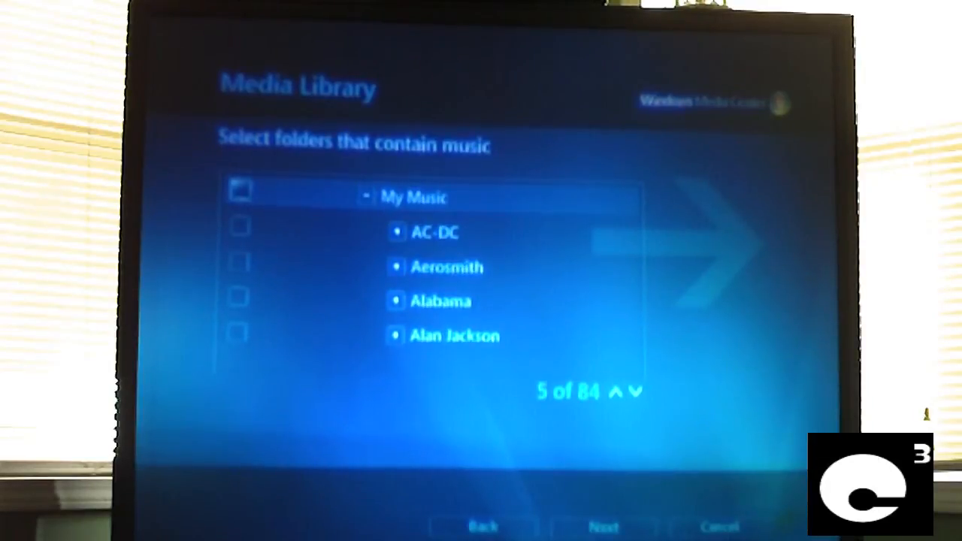
{"action": "left_click", "coordinate": [240, 190]}
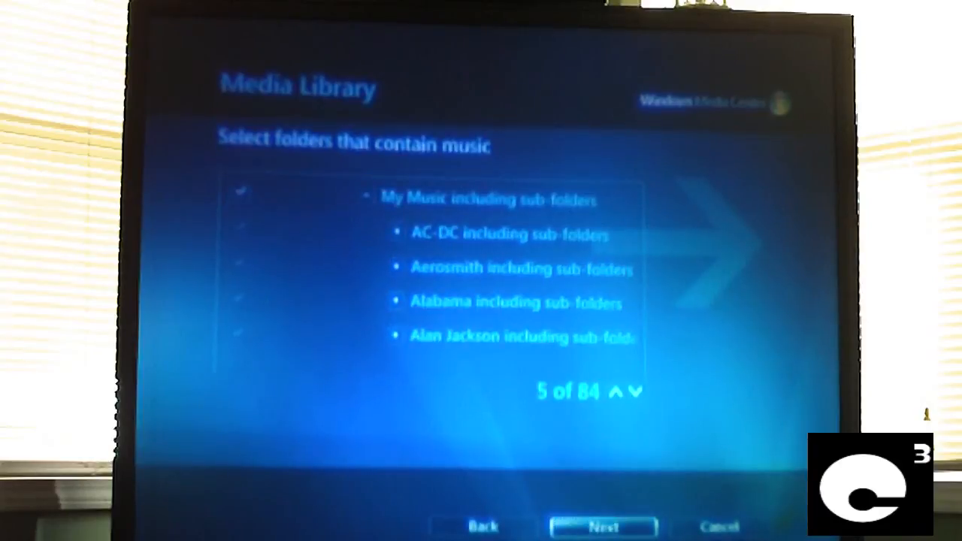
Confirm 'Yes, use these locations' and finish updating the media library
{"action": "left_click", "coordinate": [601, 525]}
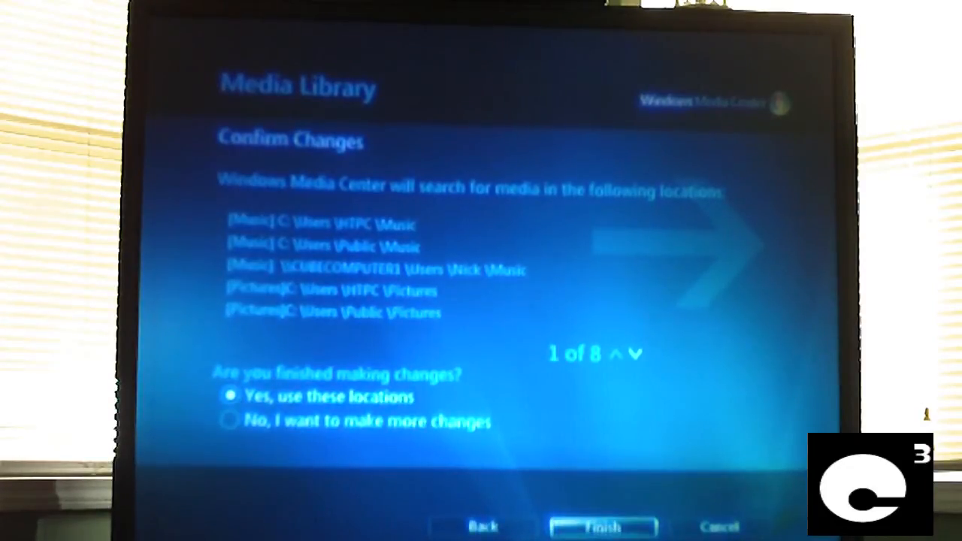
{"action": "left_click", "coordinate": [603, 526]}
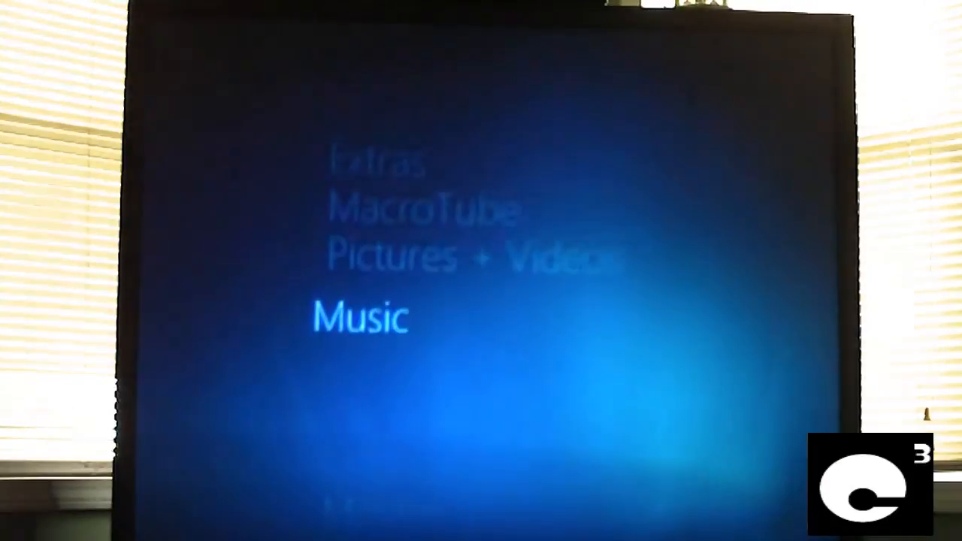
Move down the start menu from Music to the Movies row with movie library highlighted
{"action": "key", "text": "down"}
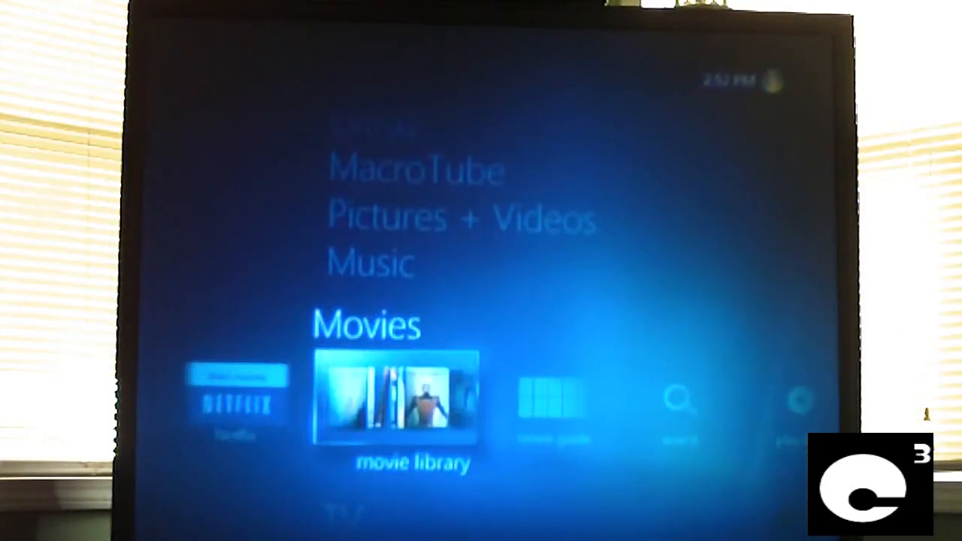